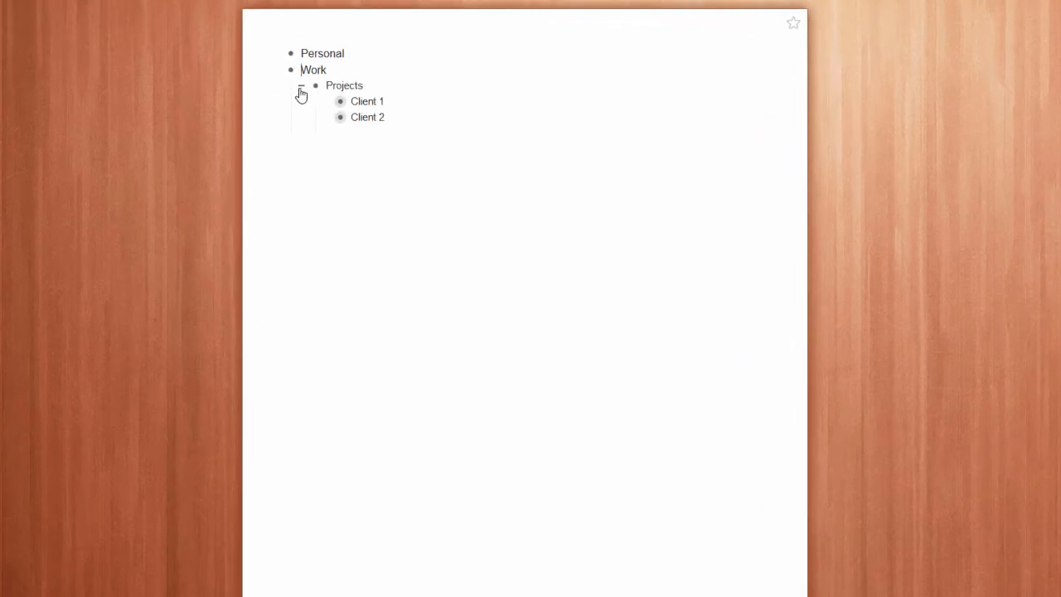
# Add a Phone dentist item nested under Personal
pyautogui.click(301, 86)
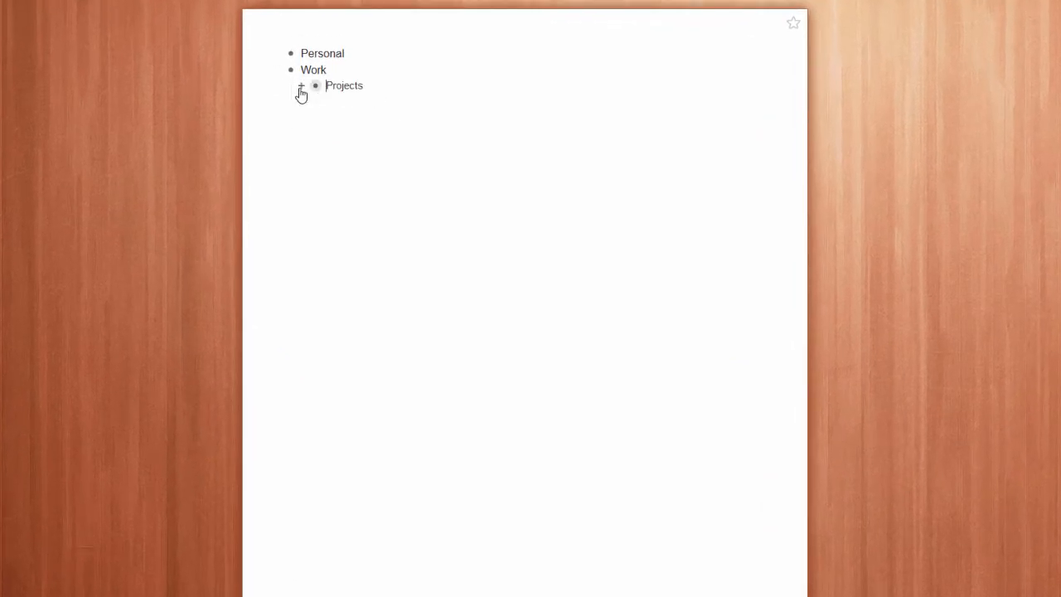
pyautogui.click(301, 87)
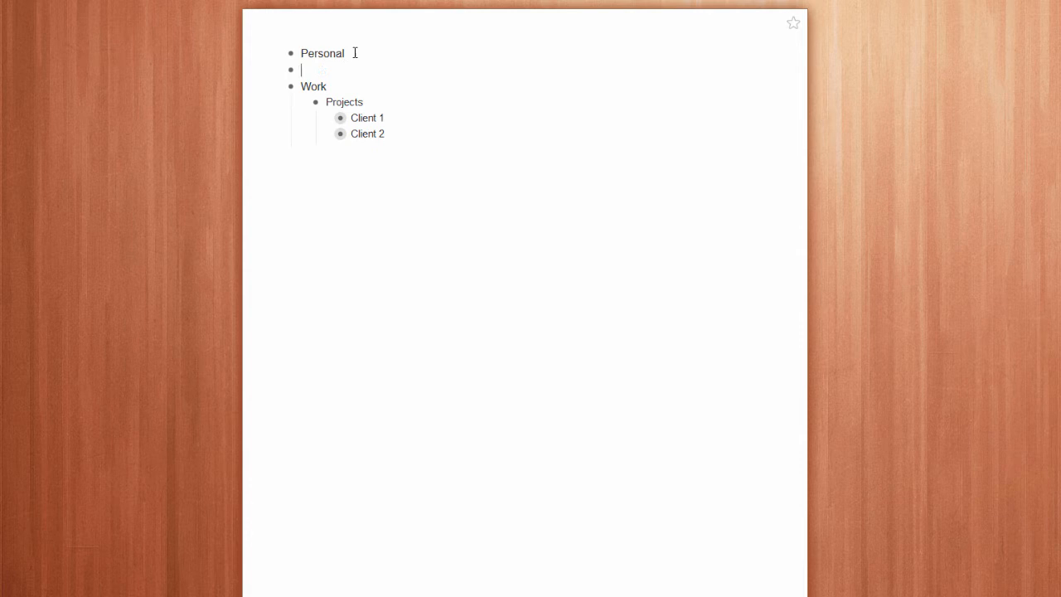
pyautogui.press('Tab')
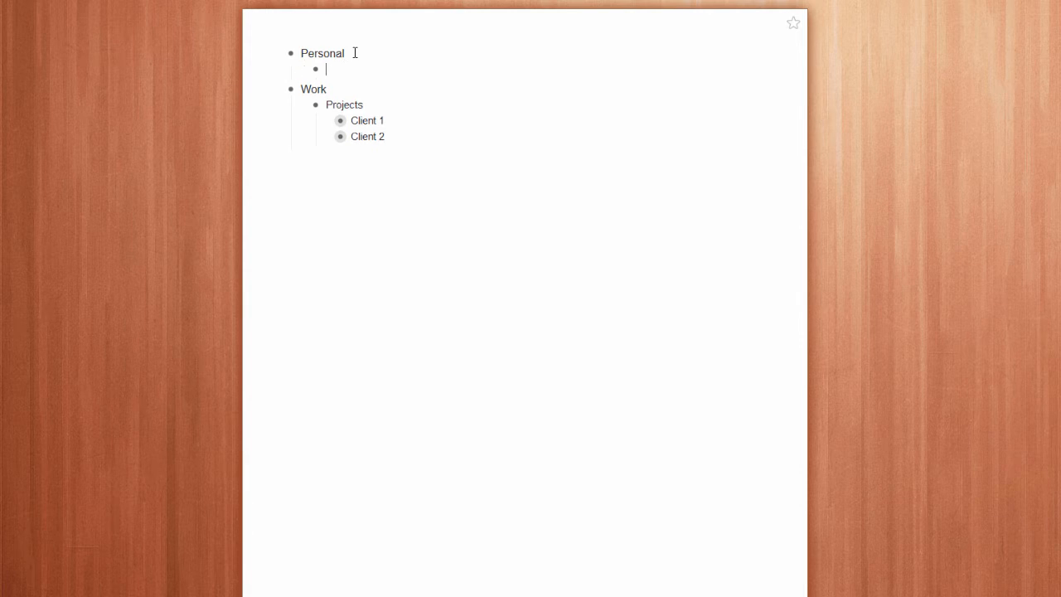
pyautogui.write('Phone dentist')
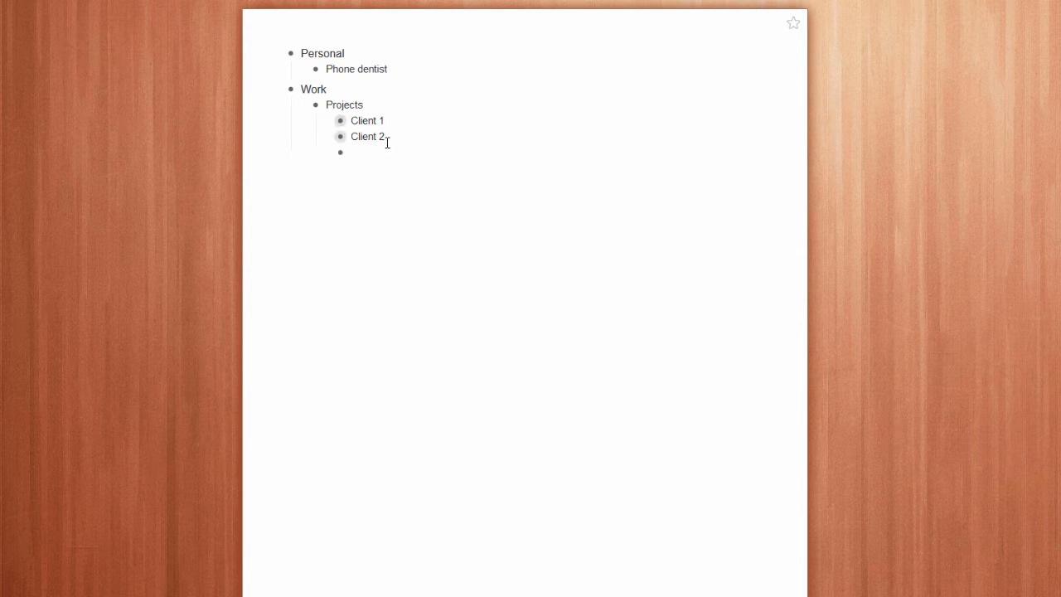
# Add Client 3 under Projects, nesting Plan project and Go to meeting beneath it
pyautogui.write('Client 3')
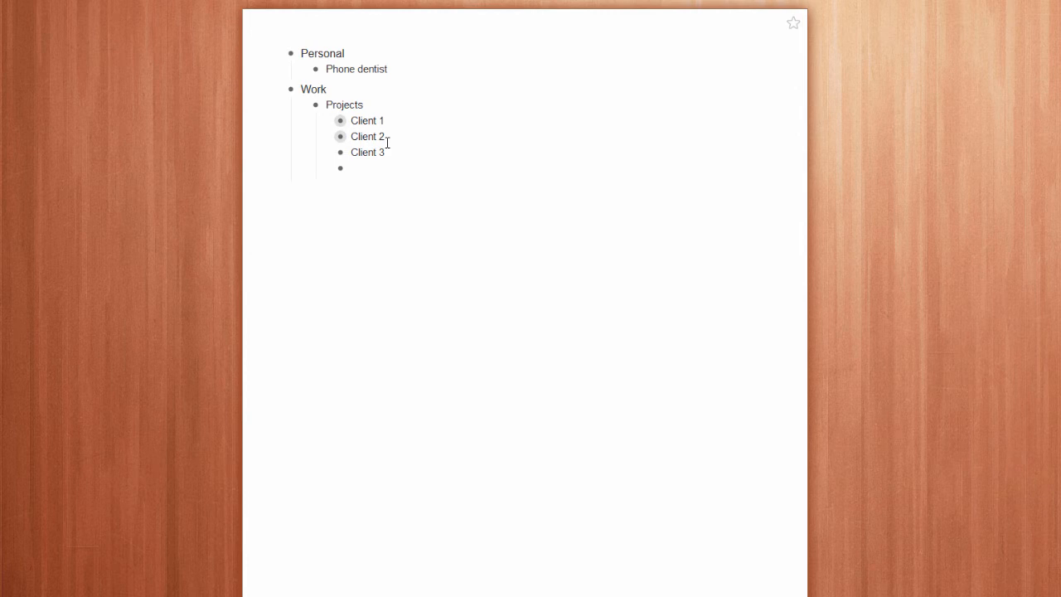
pyautogui.press('Tab')
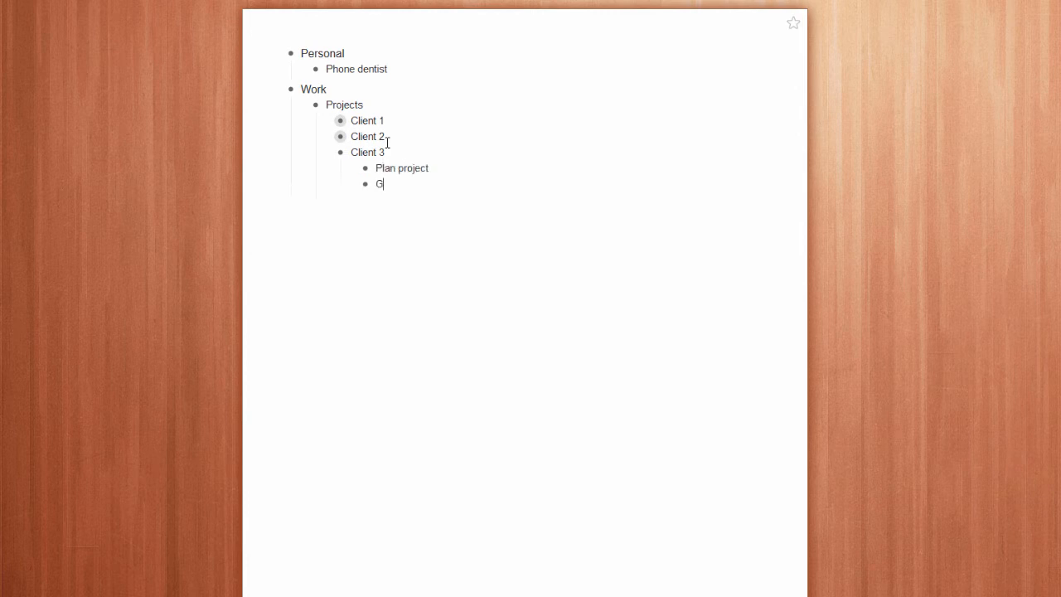
pyautogui.write('o to meeting')
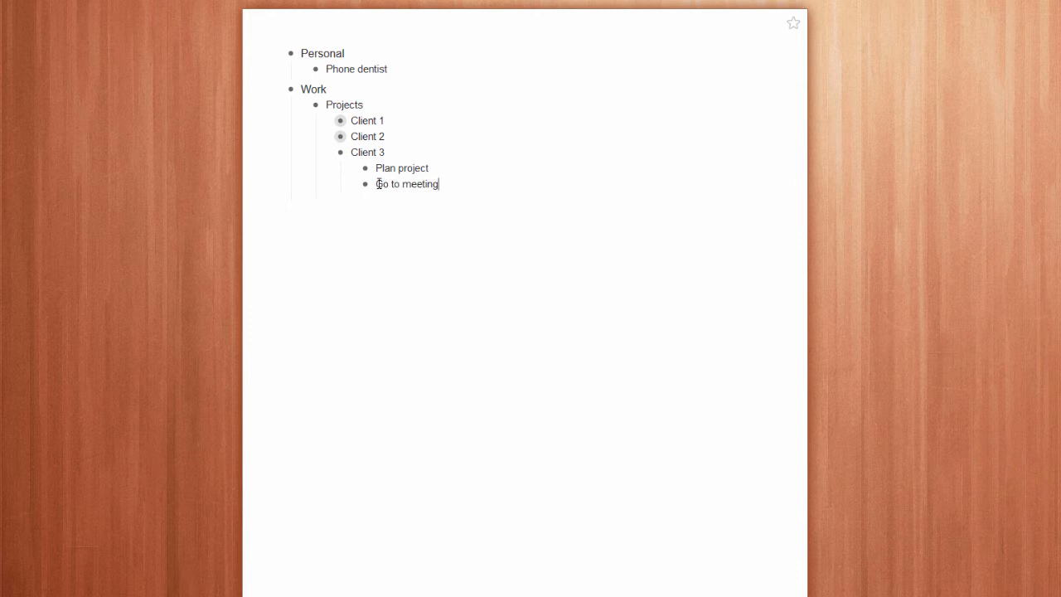
pyautogui.press('Tab')
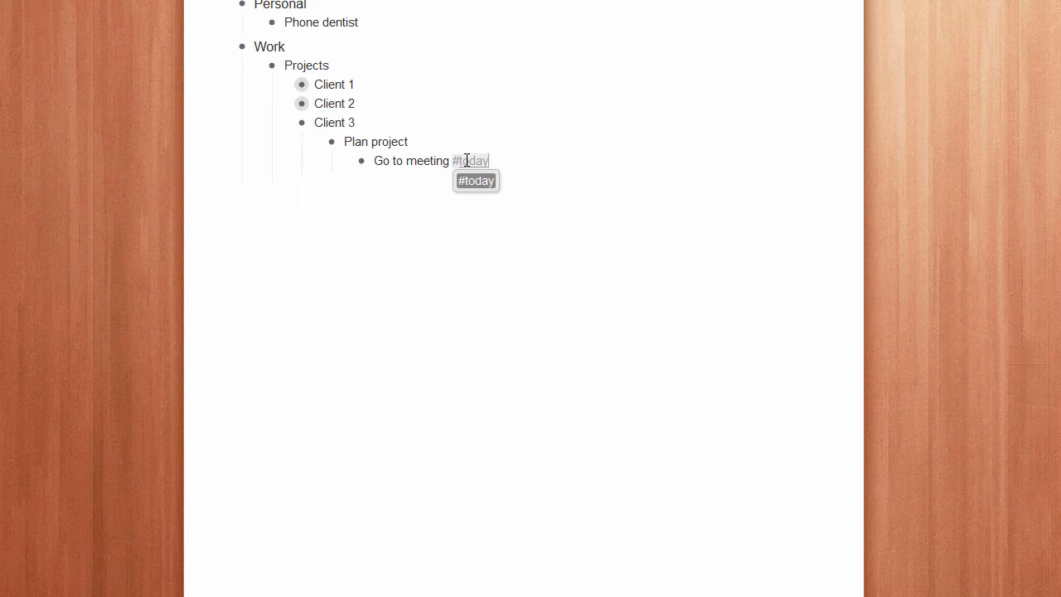
# Filter the outline by the #today tag and add a new Write report item
pyautogui.click(476, 180)
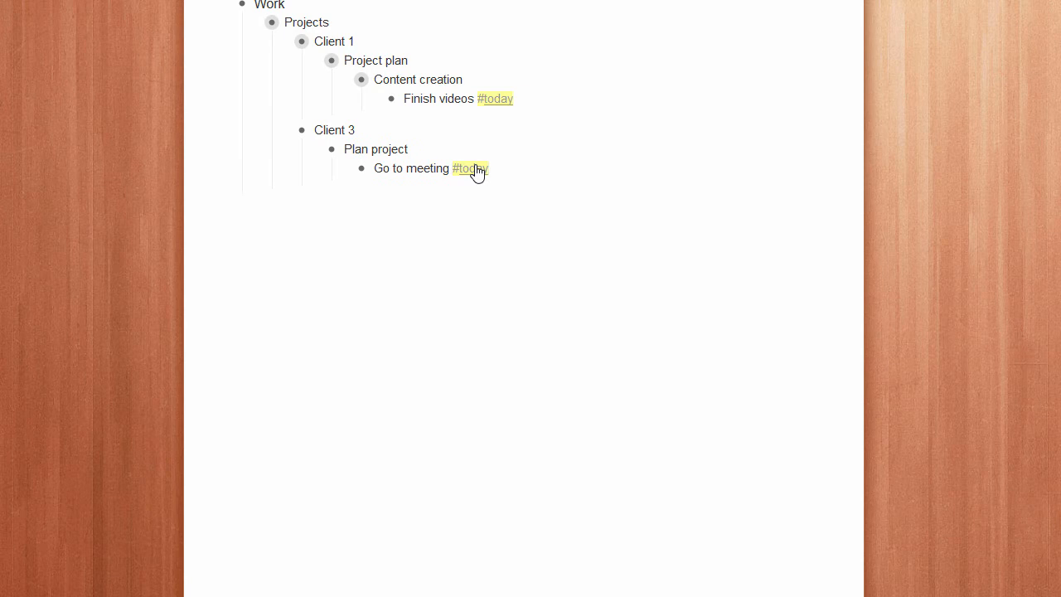
pyautogui.moveTo(452, 226)
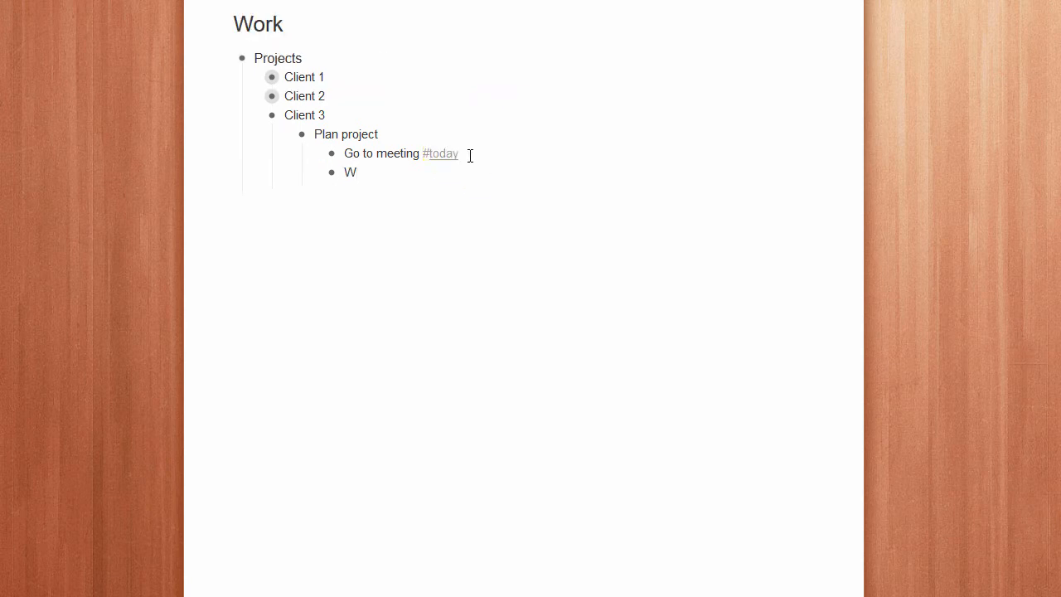
pyautogui.write('rite repo')
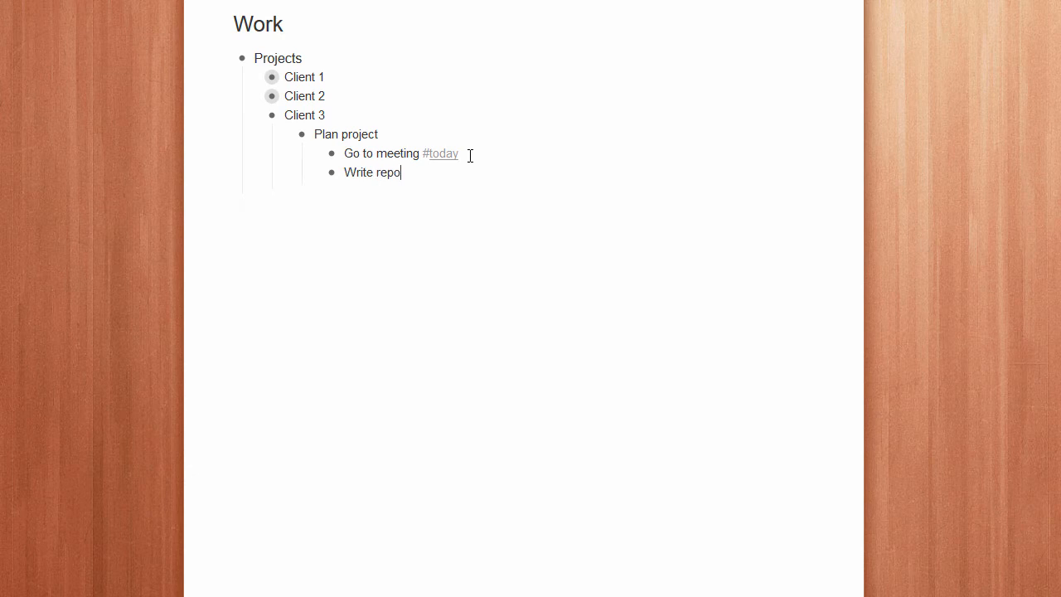
pyautogui.write('rt')
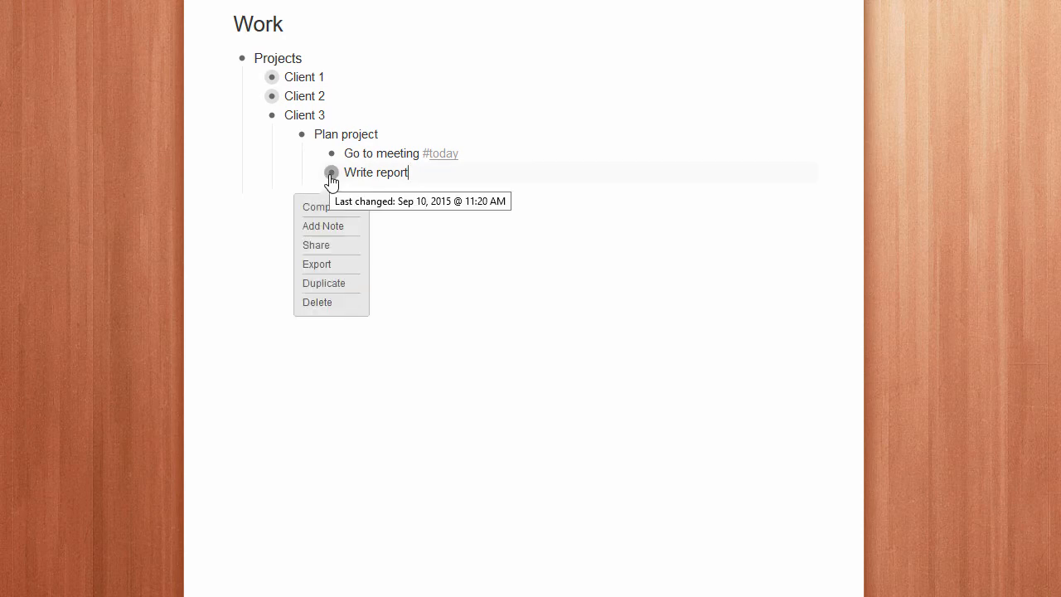
# Choose Share from the Write report bullet's menu
pyautogui.click(316, 245)
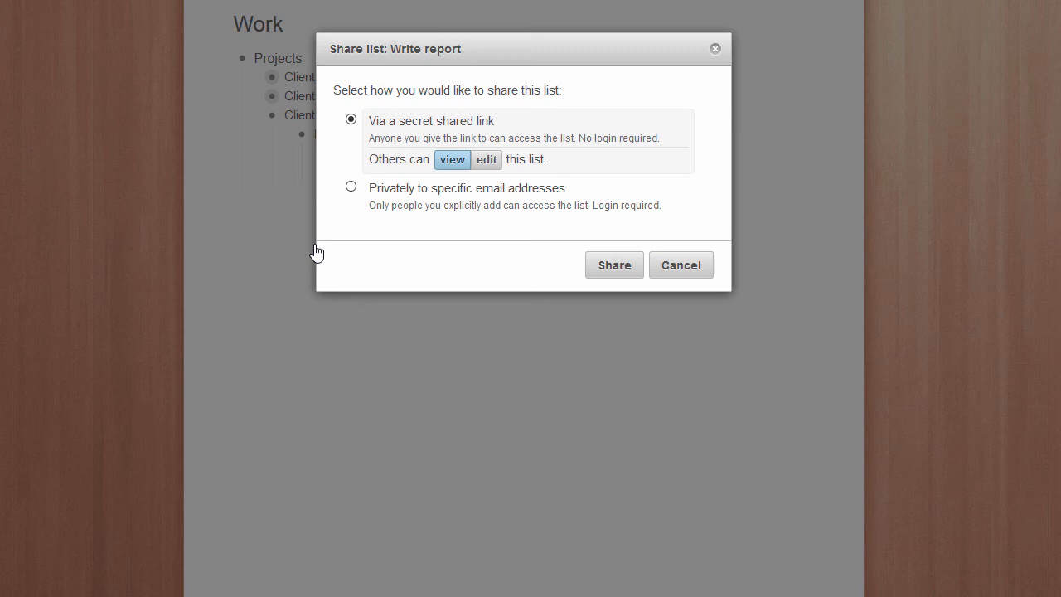
pyautogui.click(350, 179)
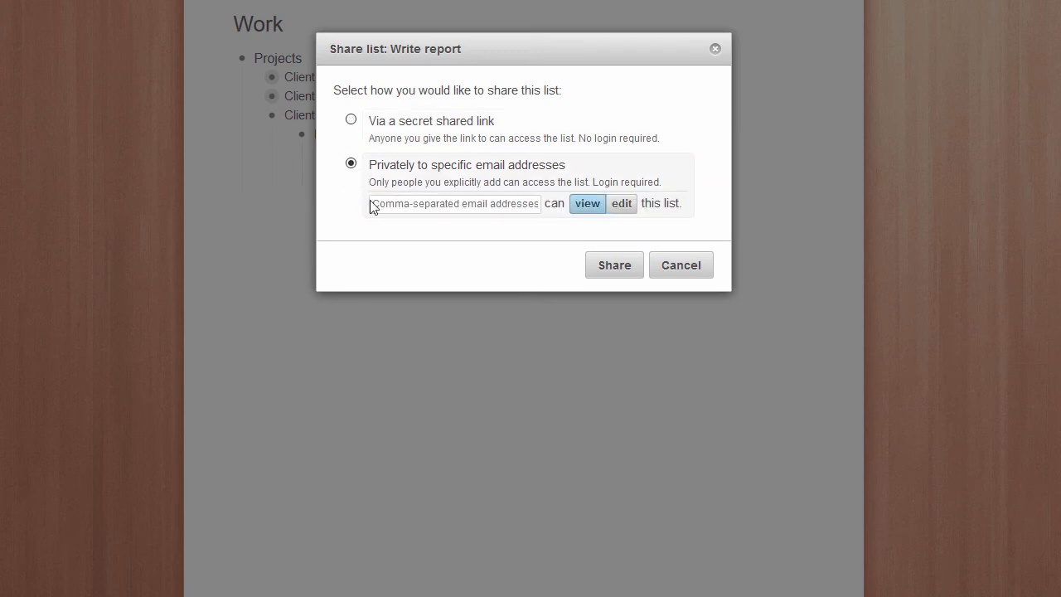
pyautogui.click(453, 203)
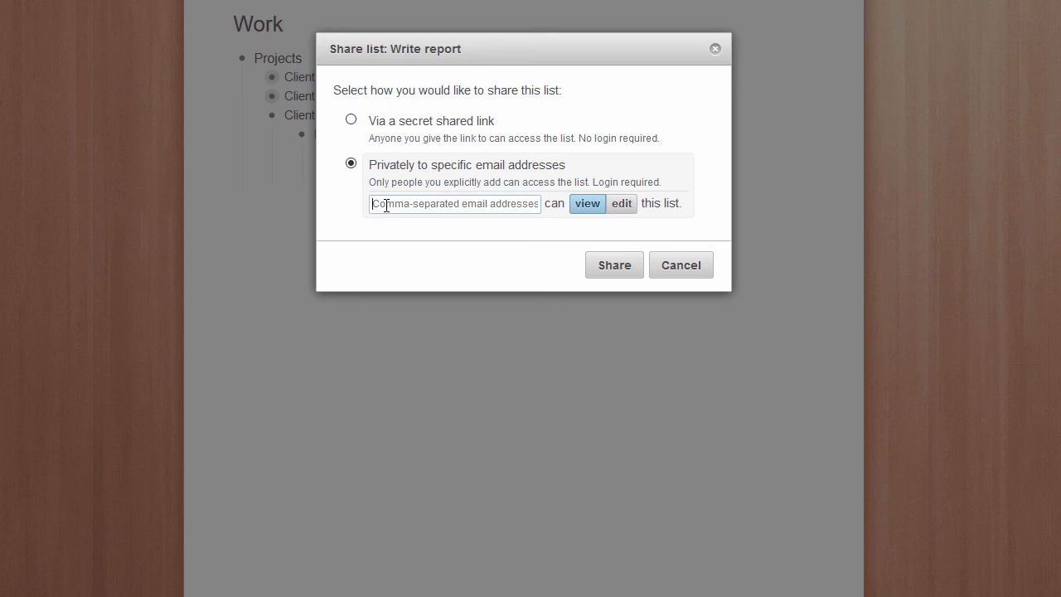
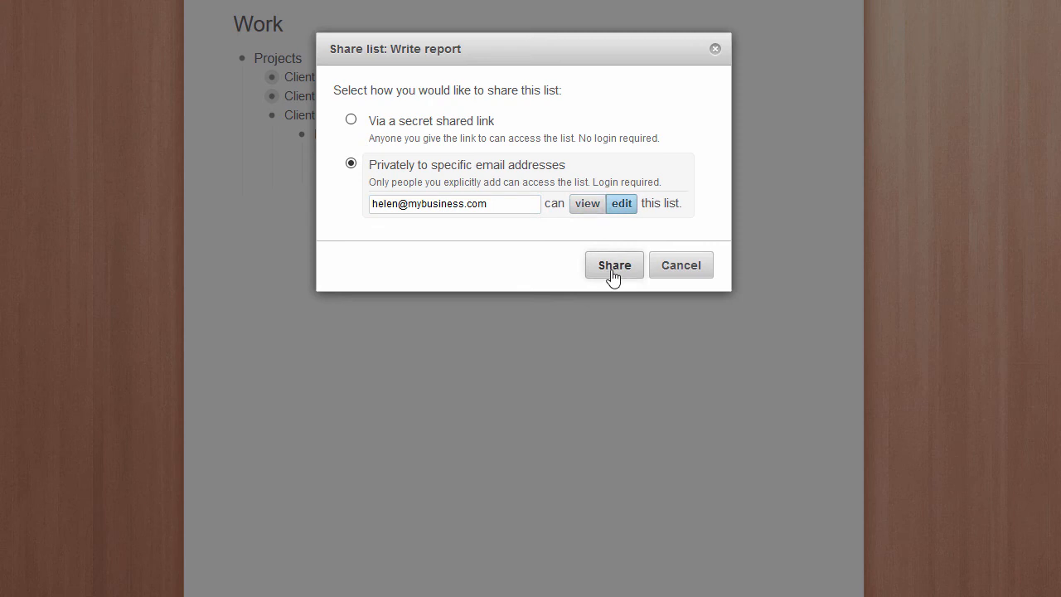
pyautogui.click(613, 264)
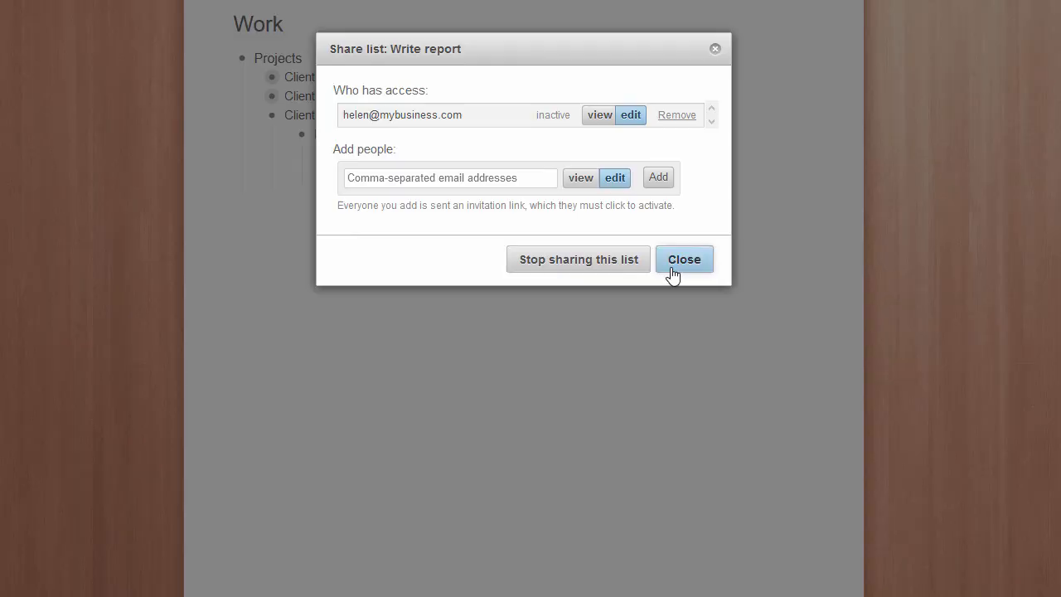
pyautogui.click(684, 258)
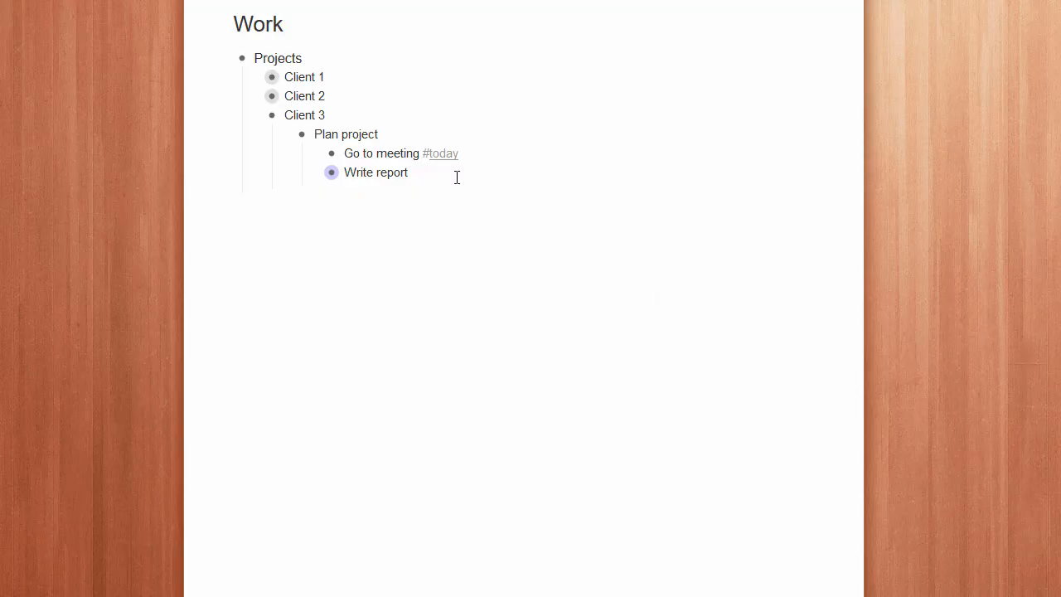
pyautogui.write('@helen')
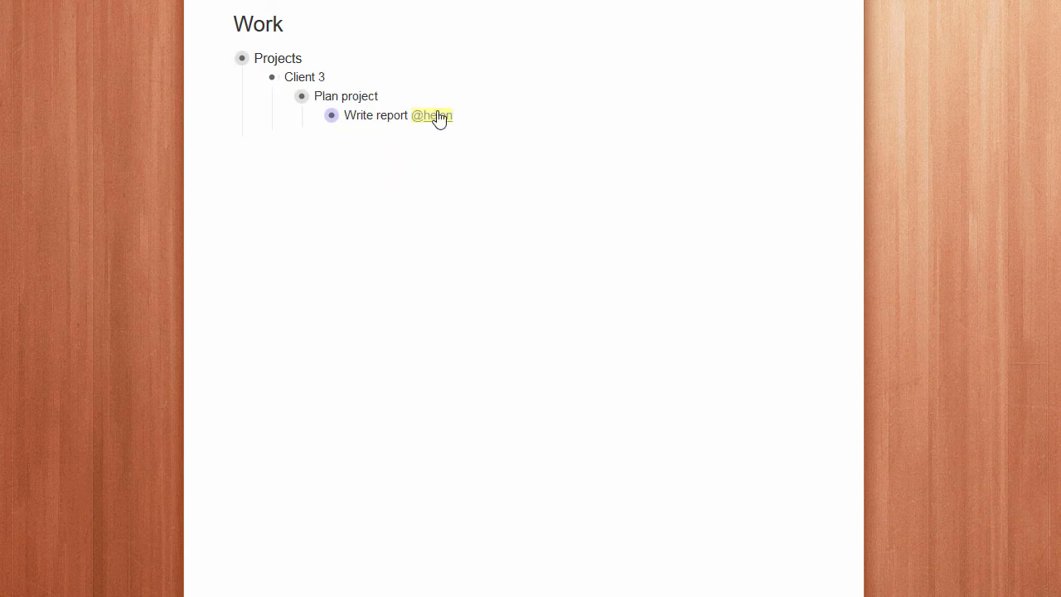
pyautogui.moveTo(432, 115)
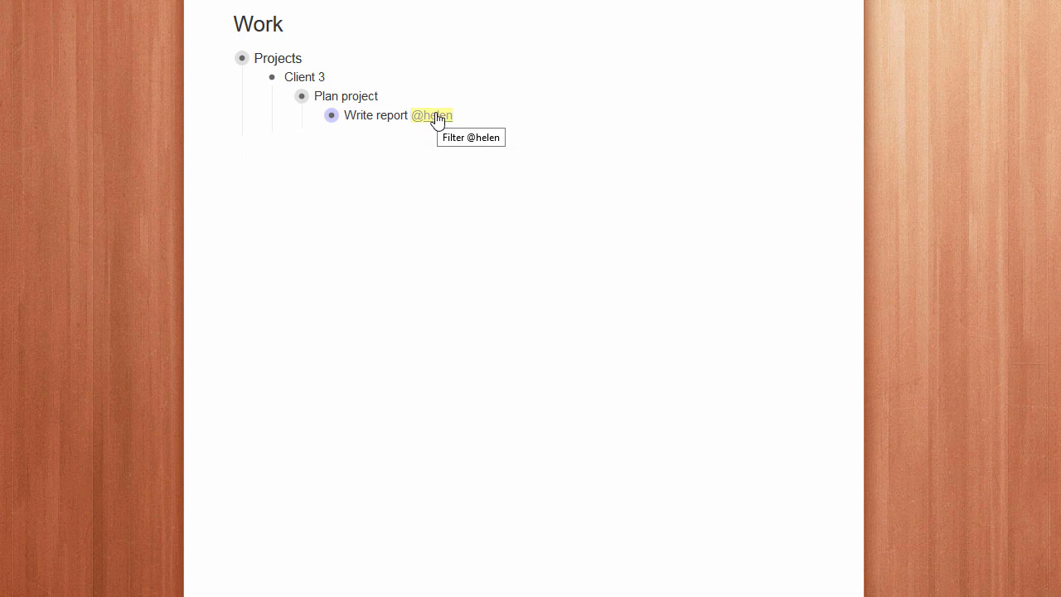
pyautogui.rightClick(331, 115)
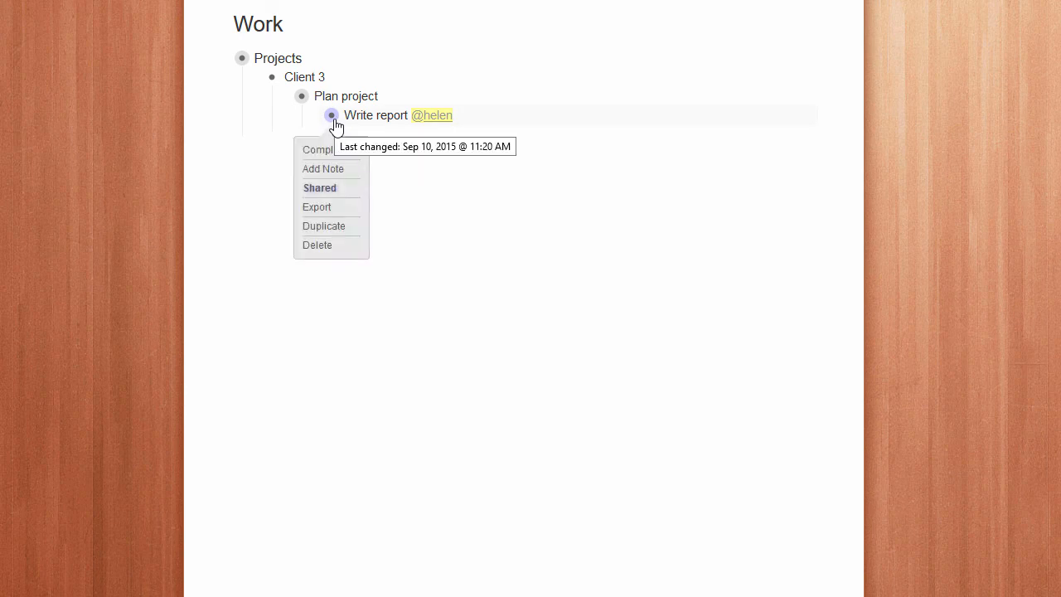
pyautogui.click(324, 150)
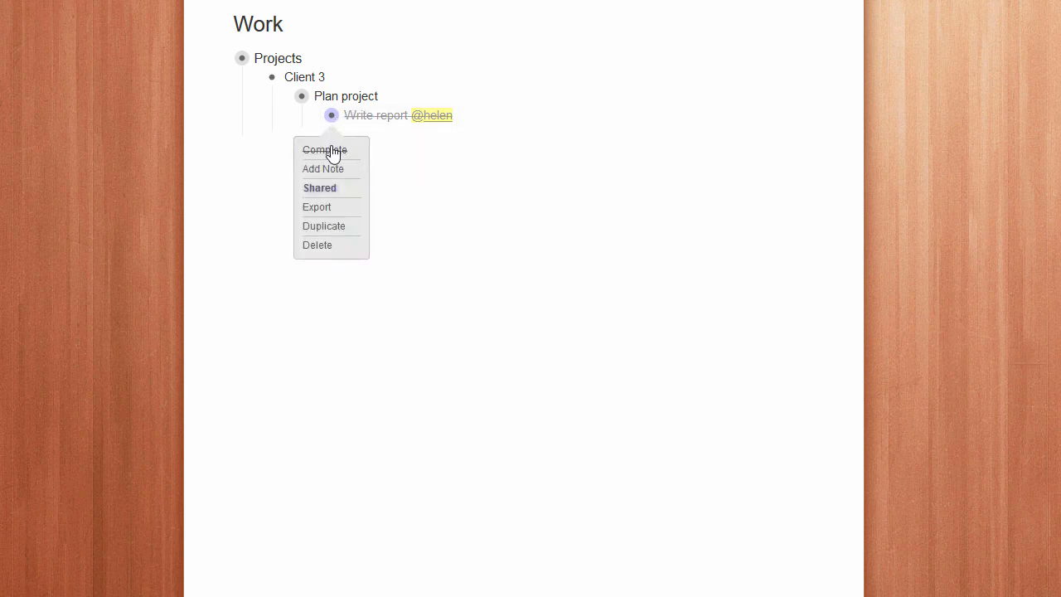